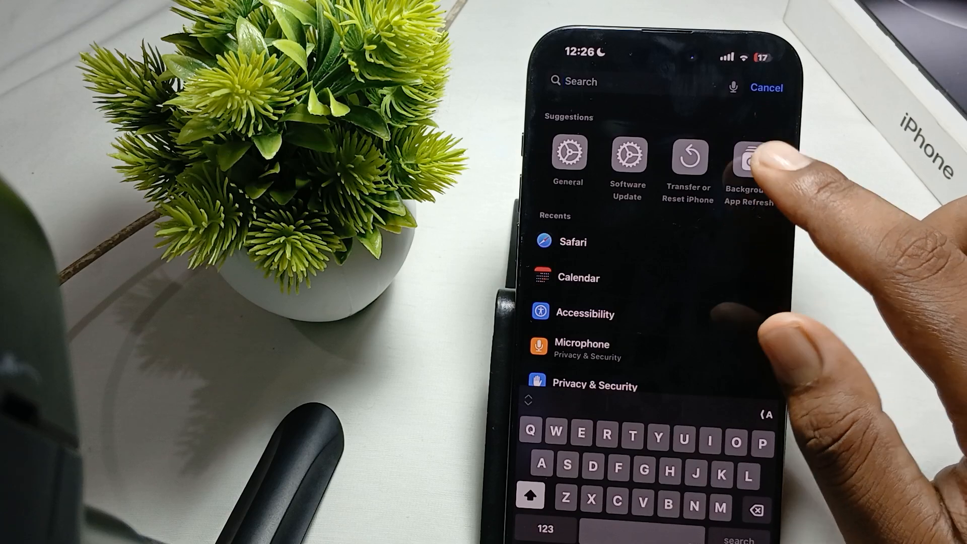
Step: Open the Background App Refresh suggestion and scroll through its per-app switches
left_click(747, 157)
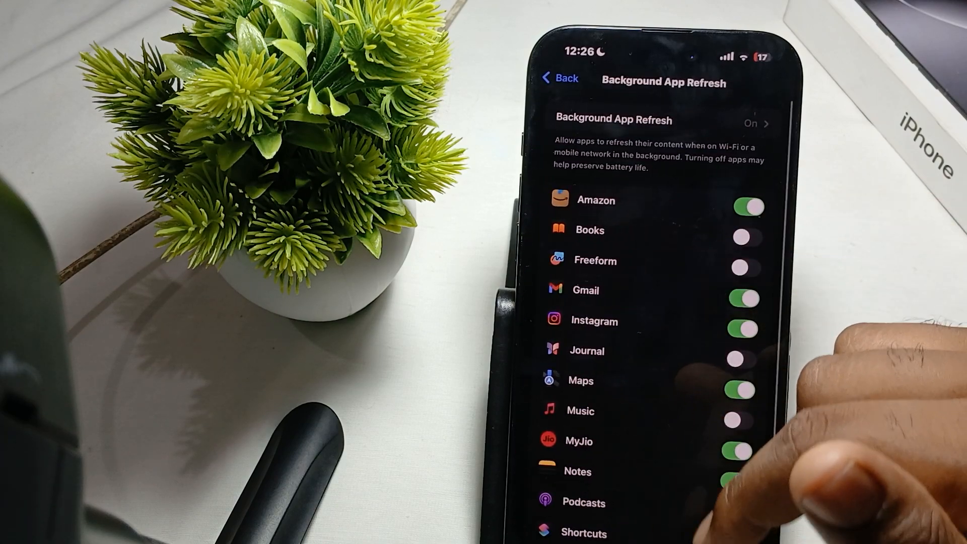
scroll("down", 3)
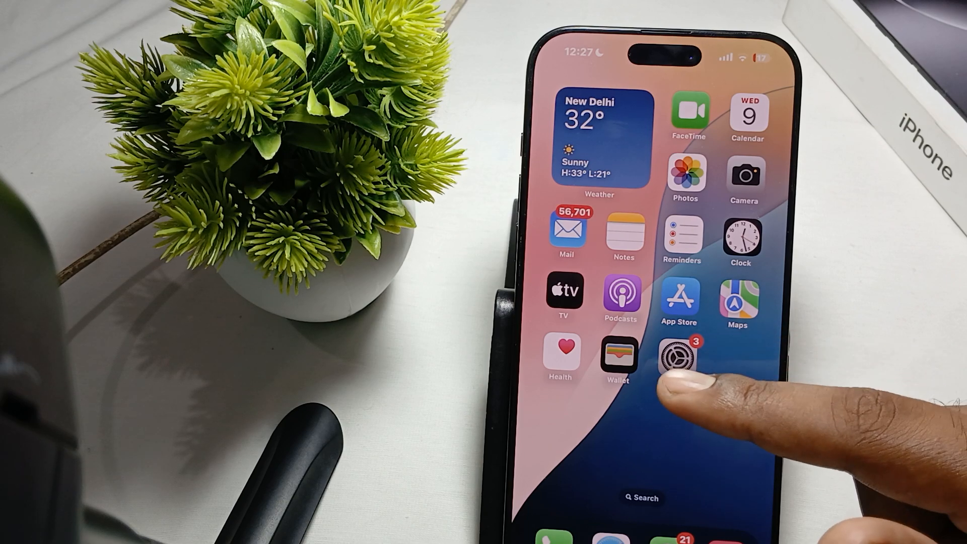
Step: Select iPhone on Apple's getsupport.apple.com page
left_click(673, 357)
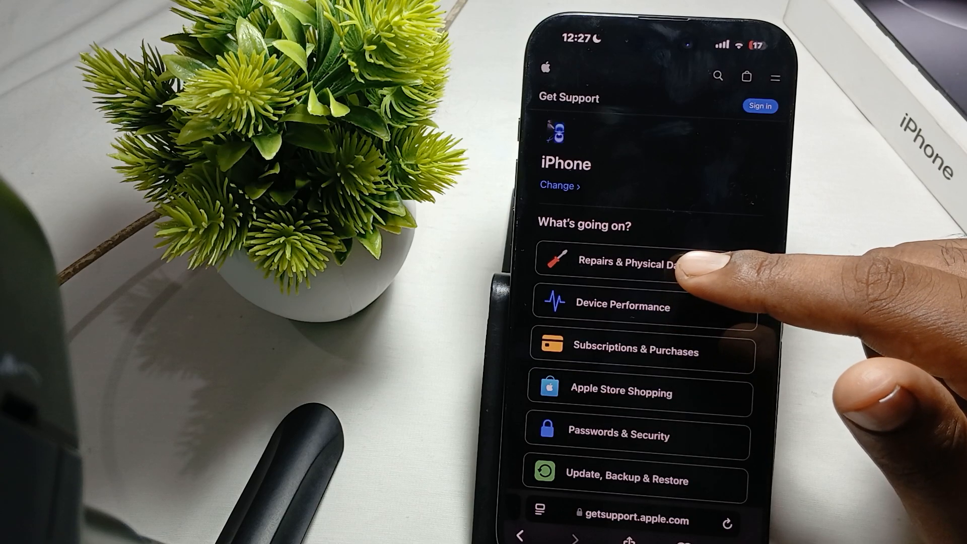
Step: Choose Repairs & Physical Damage, then scroll the topics to Battery service
left_click(623, 262)
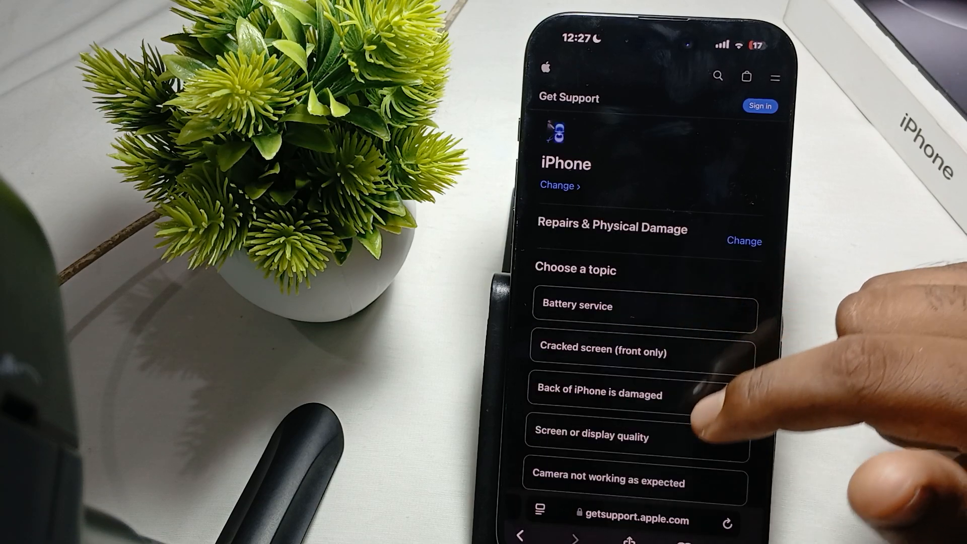
scroll("down", 3)
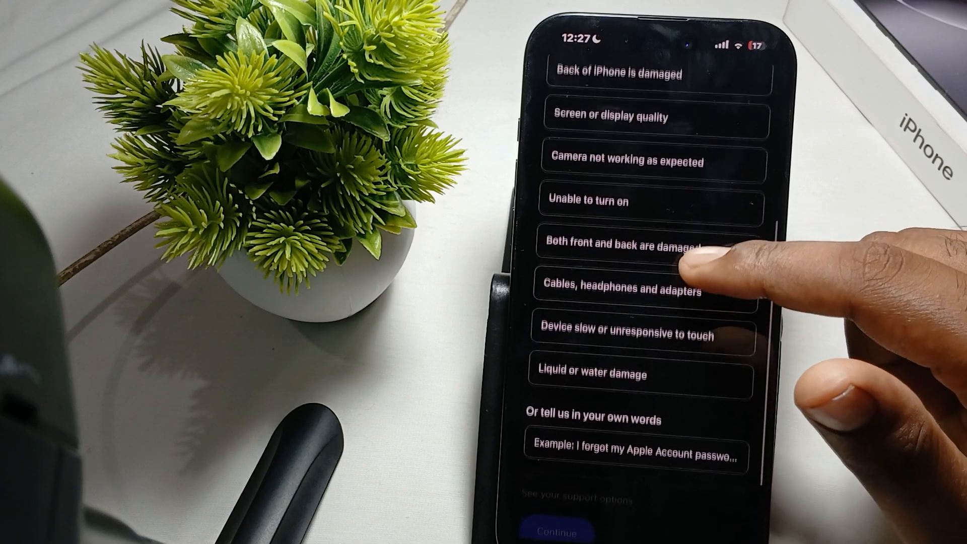
scroll("down", 3)
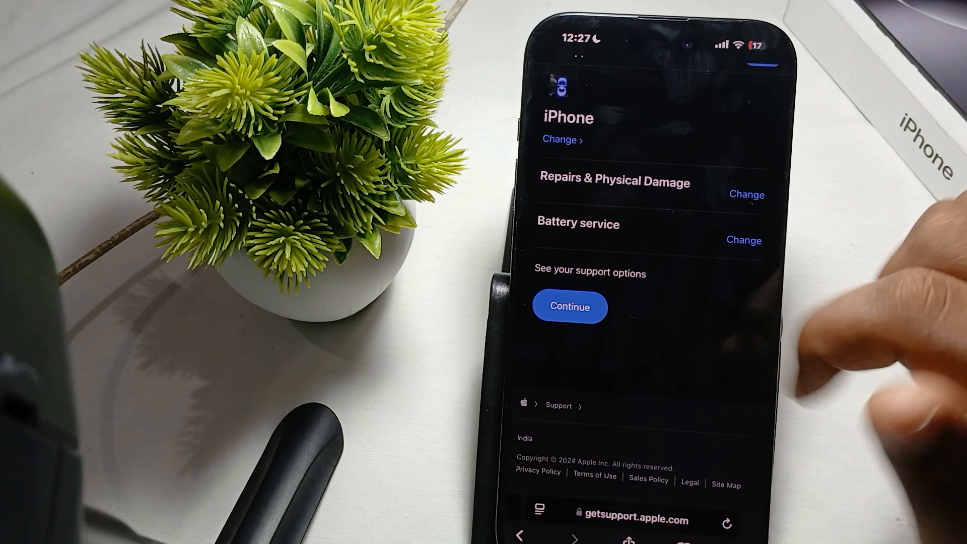
Step: Continue to Battery service options and browse Repair Options and the battery articles
left_click(569, 307)
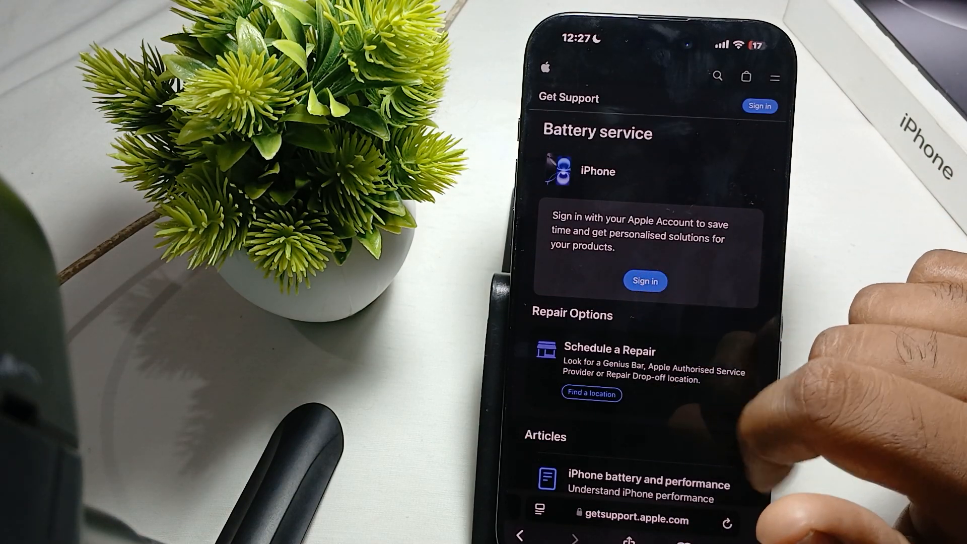
scroll("down", 3)
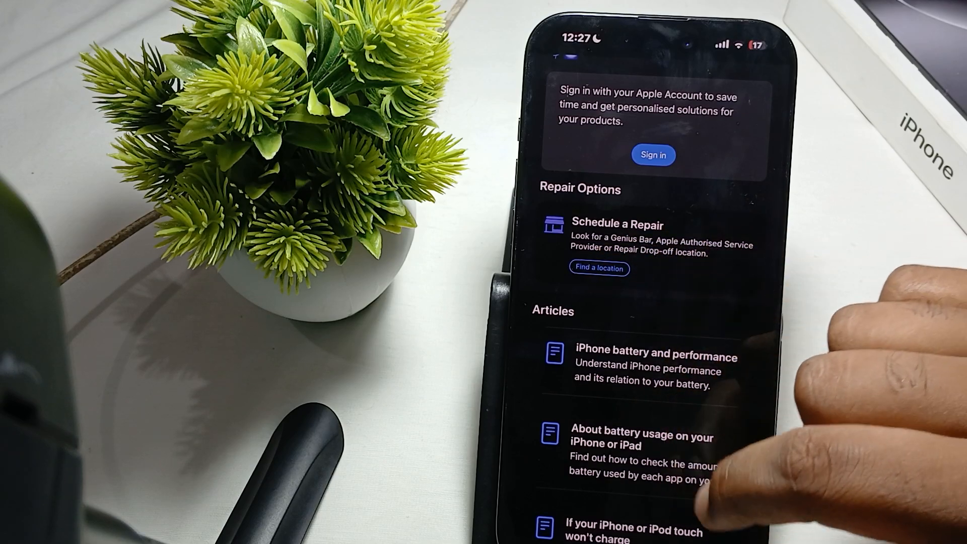
scroll("down", 3)
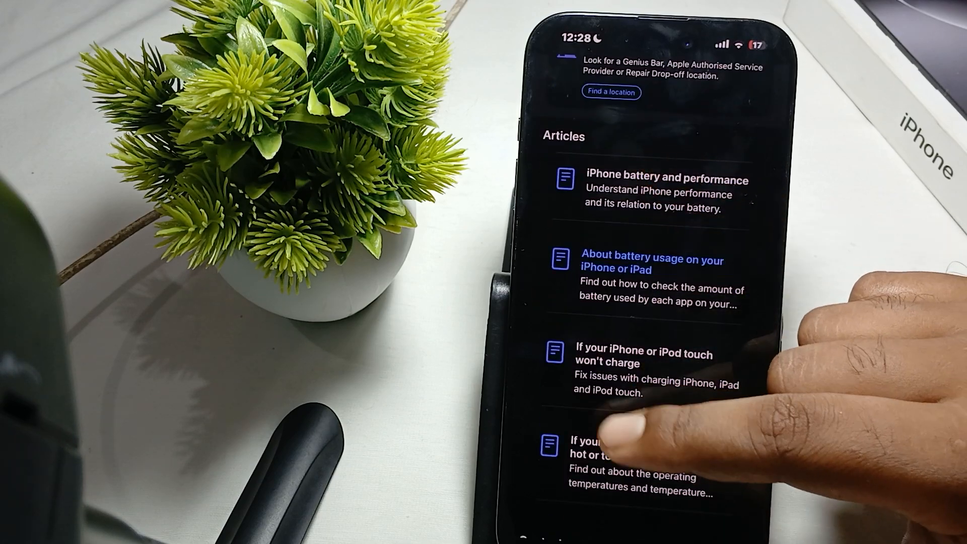
scroll("down", 3)
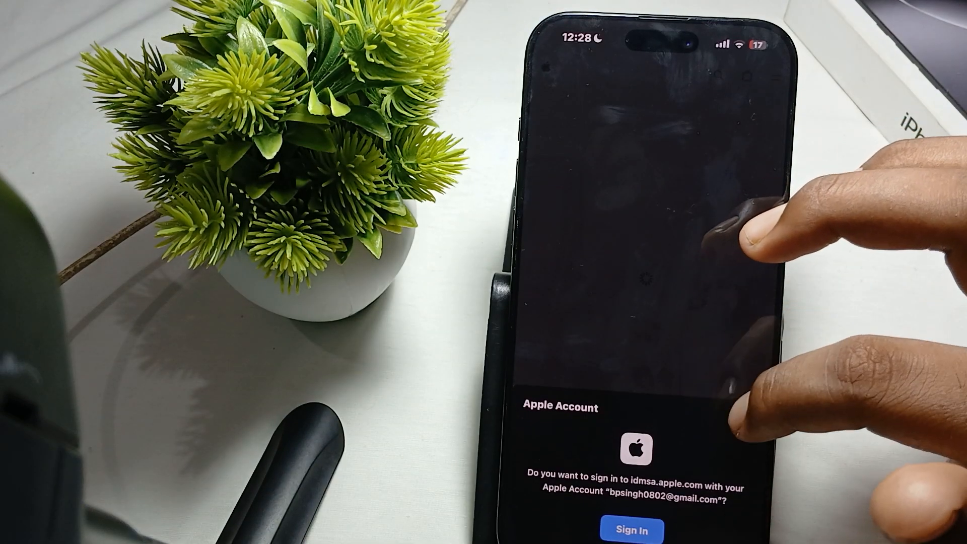
Step: Confirm Sign In on the Apple Account sheet
left_click(630, 529)
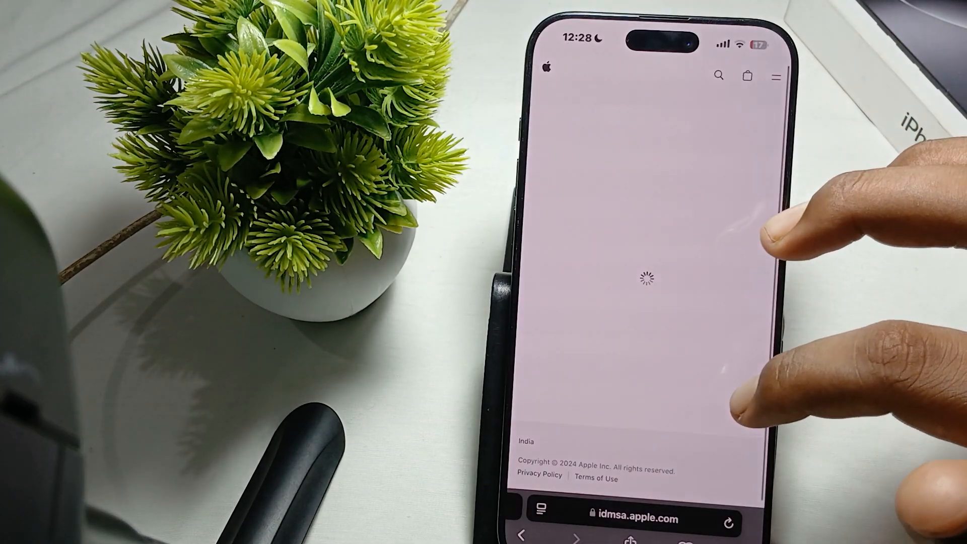